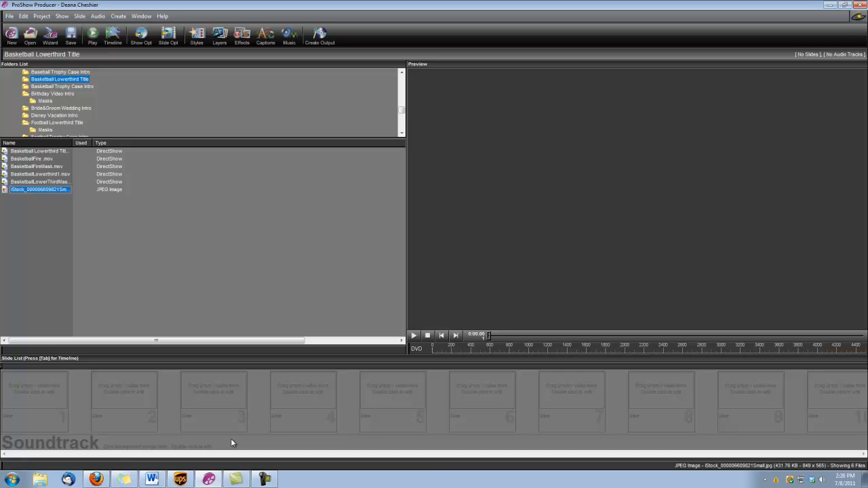
mouse_move(49, 214)
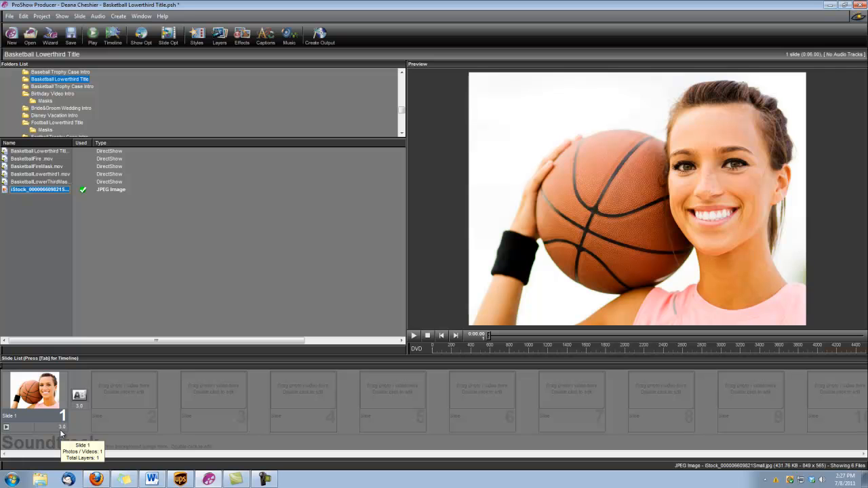
Add the BasketballLowerthird1 video as a new layer above the basketball player photo
double_click(34, 393)
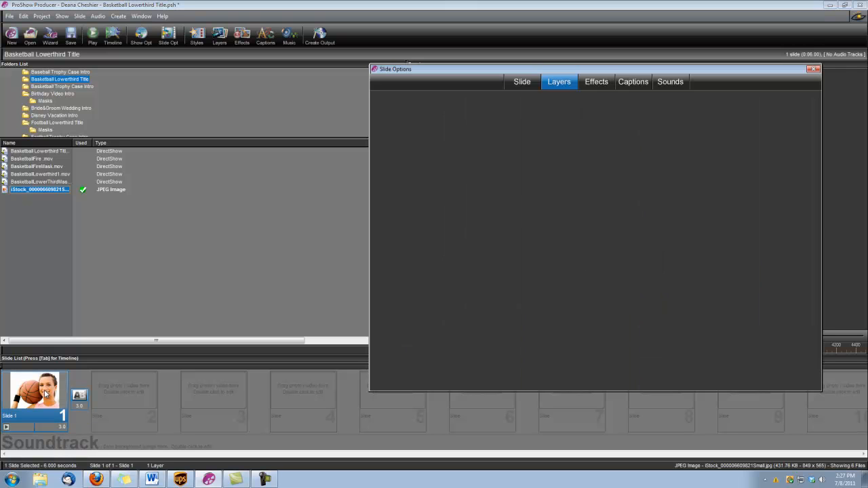
left_click(559, 82)
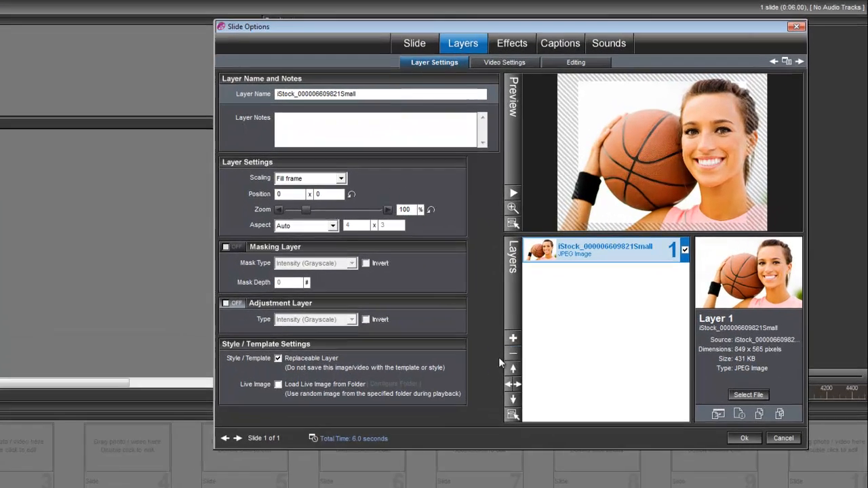
left_click(513, 339)
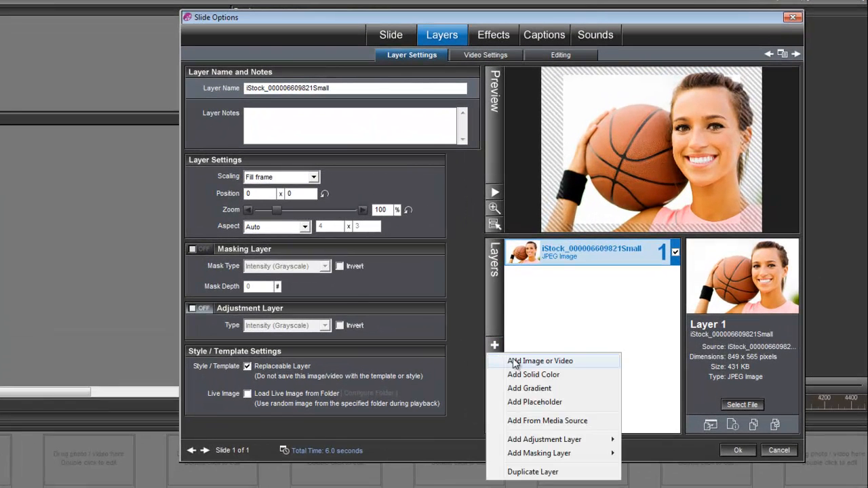
left_click(540, 361)
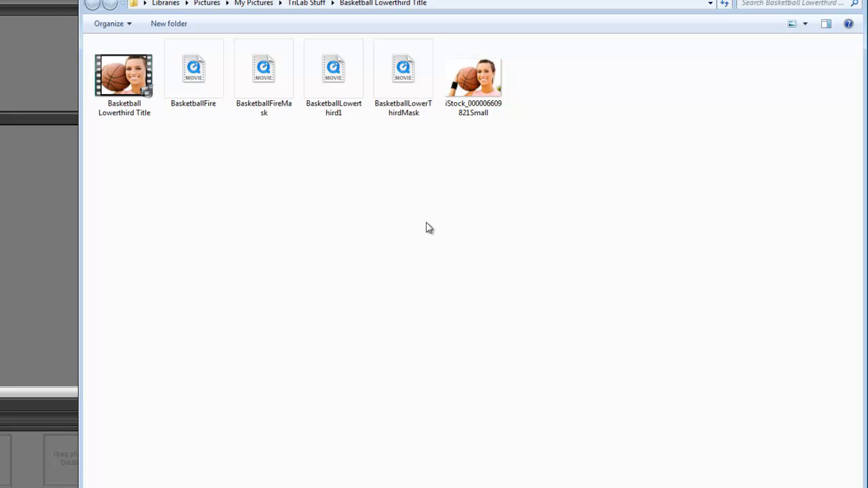
left_click(334, 68)
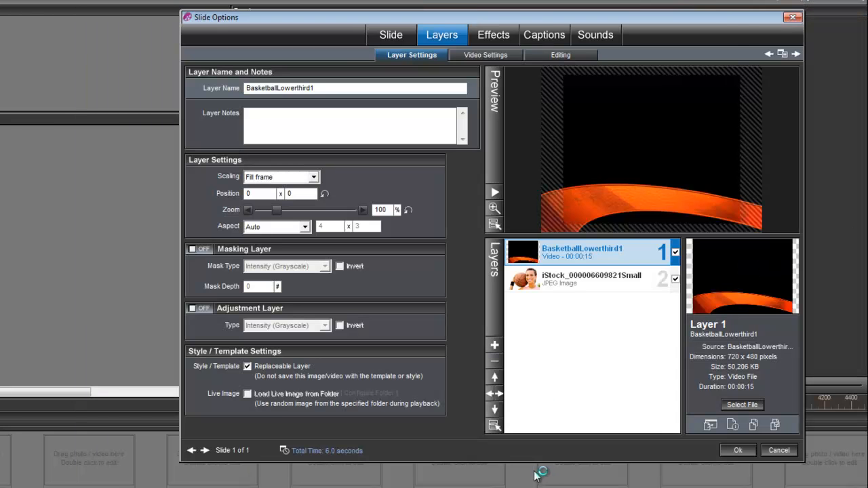
mouse_move(550, 380)
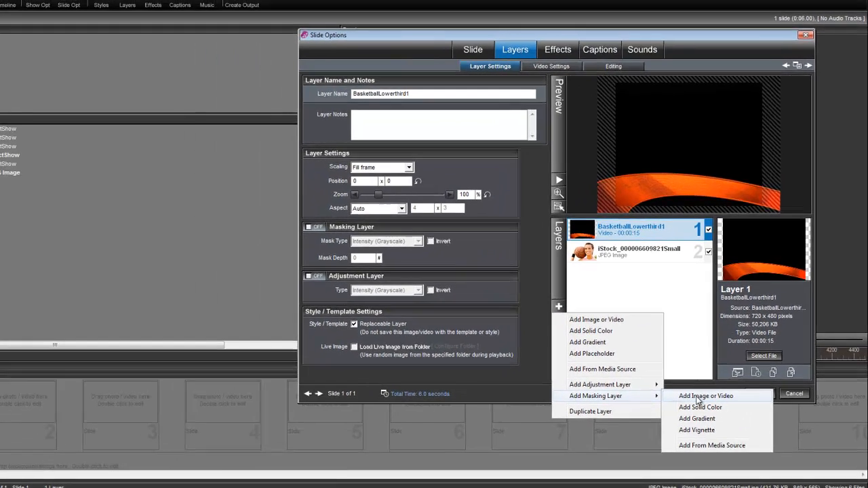
Add the BasketballLowerThirdMask video as a masking layer on top of the slide
left_click(706, 396)
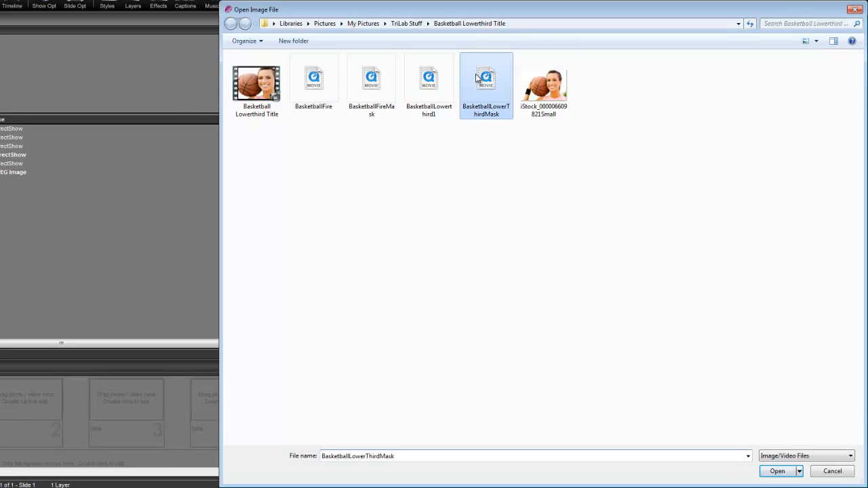
left_click(776, 471)
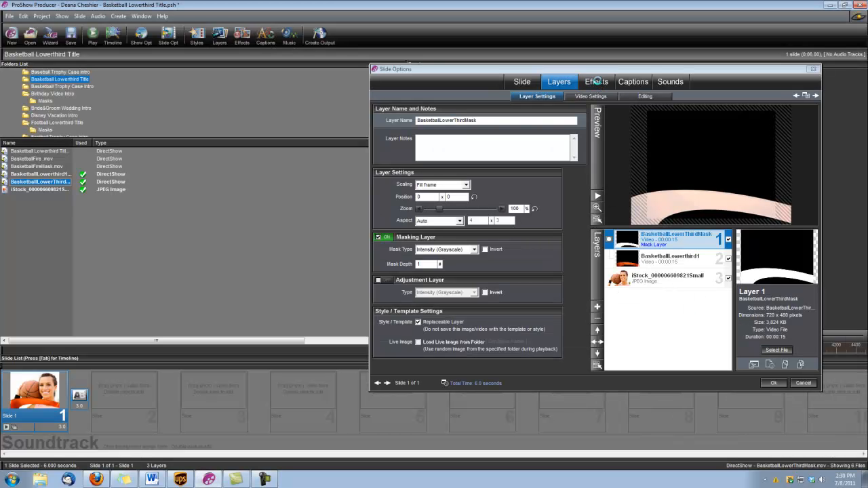
Apply a transition-in from the Choose Transition grid to the mask layer's start
left_click(596, 82)
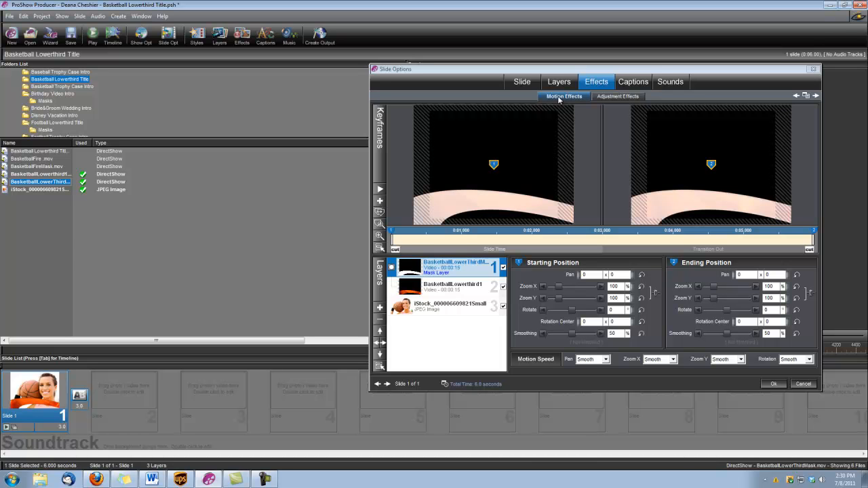
mouse_move(395, 250)
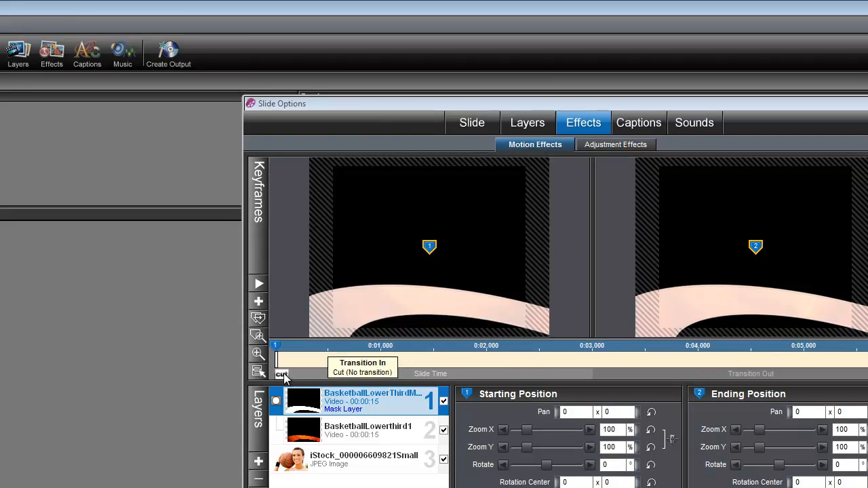
left_click(280, 377)
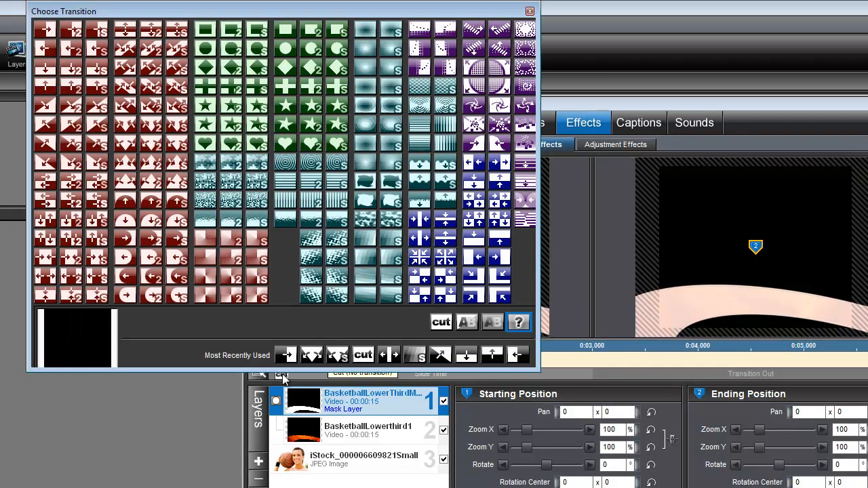
left_click(45, 30)
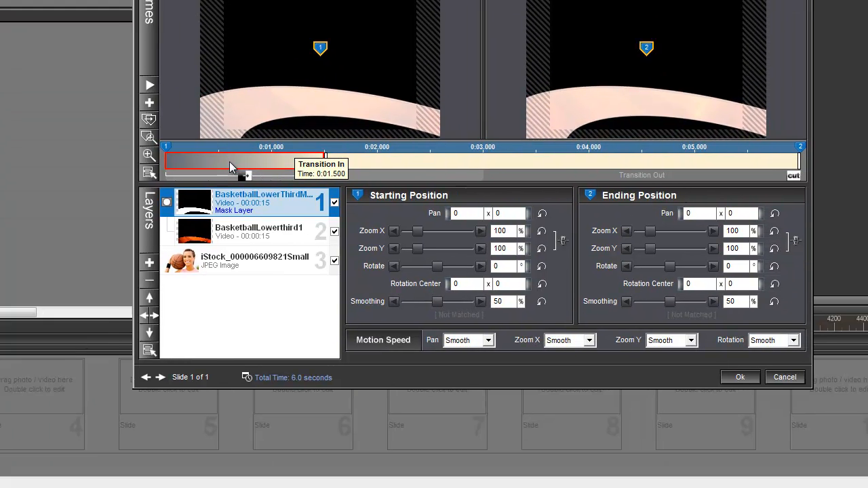
Enter an exact Transition In duration for the mask layer via Set Transition Time
right_click(231, 165)
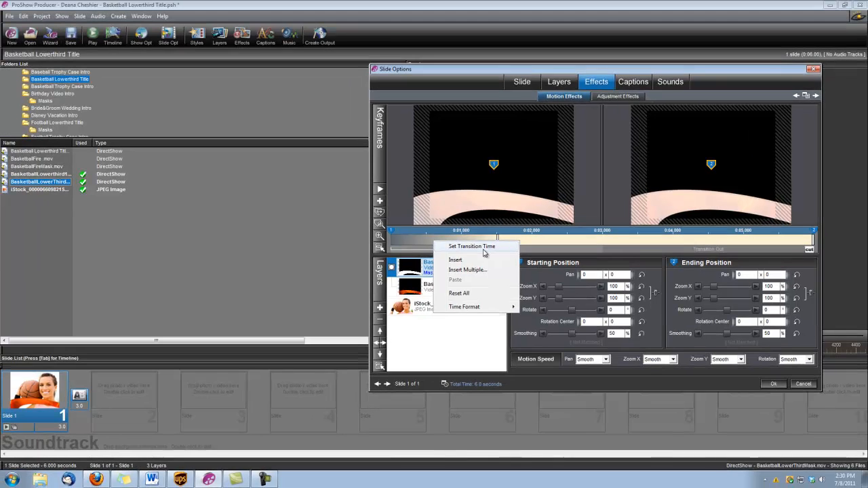
left_click(472, 247)
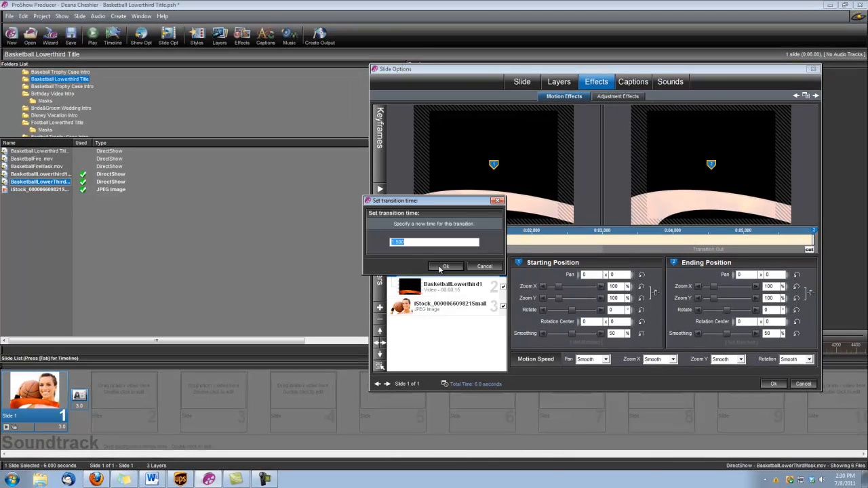
left_click(445, 266)
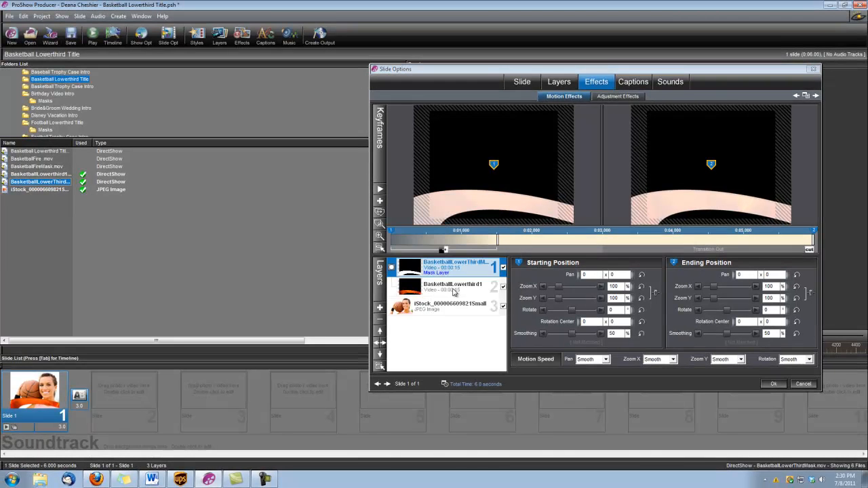
mouse_move(455, 292)
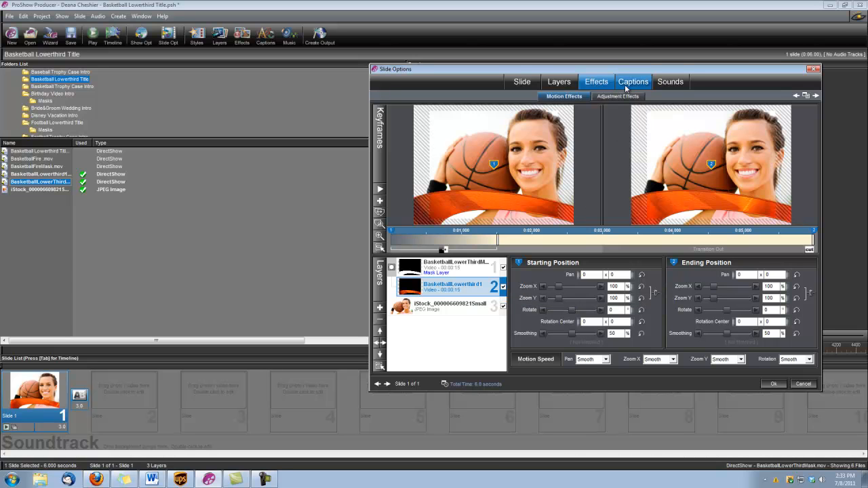
left_click(632, 81)
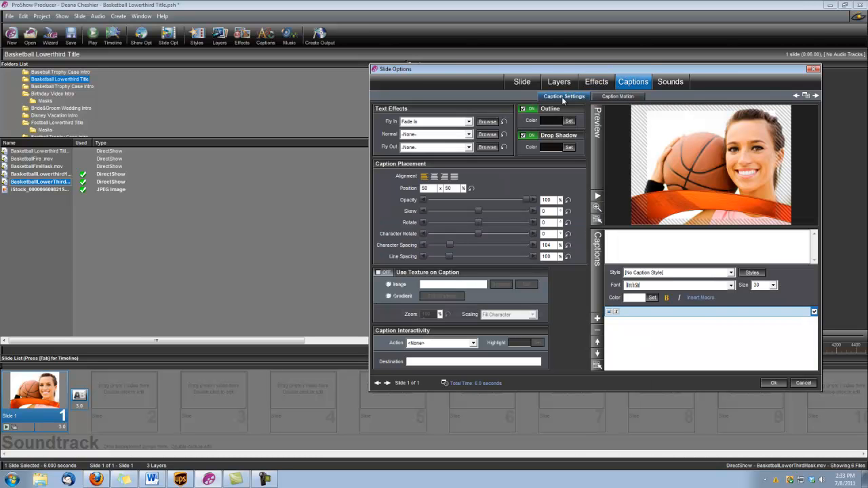
type("M")
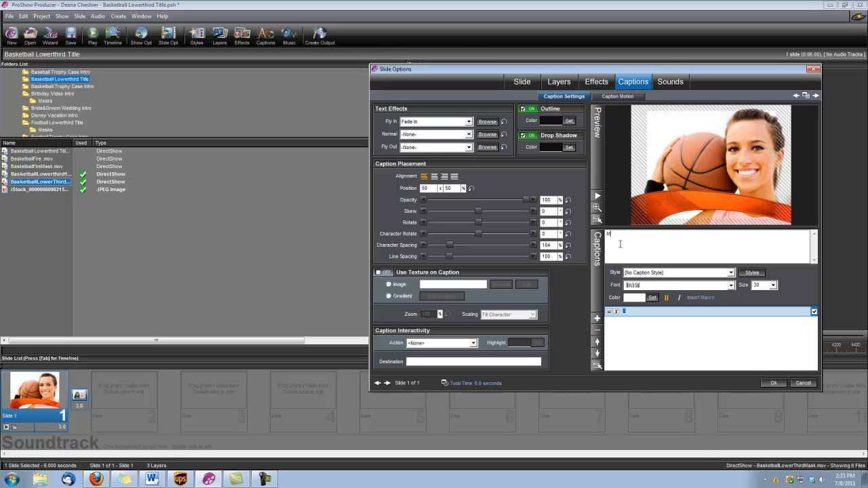
type("Mary Williams")
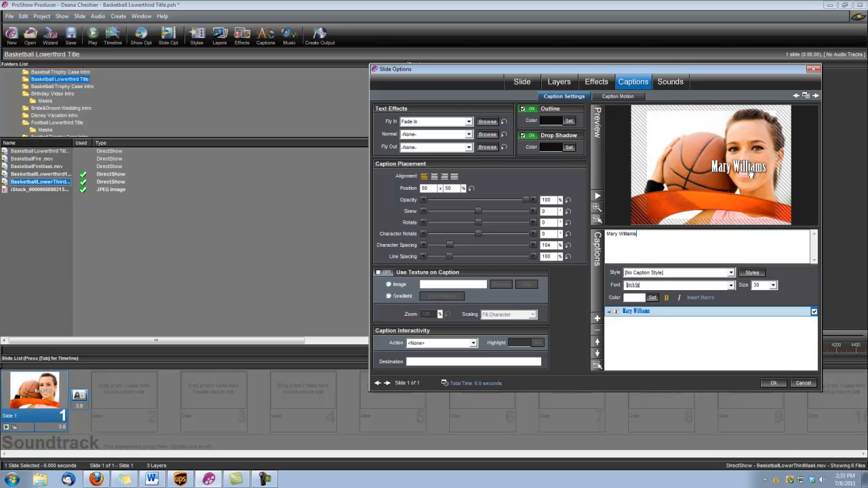
left_click_drag(738, 167, 687, 195)
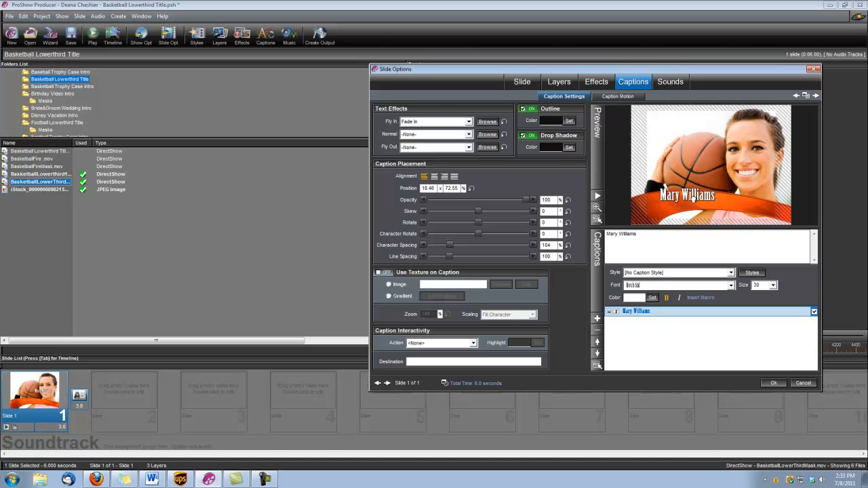
left_click_drag(687, 195, 679, 204)
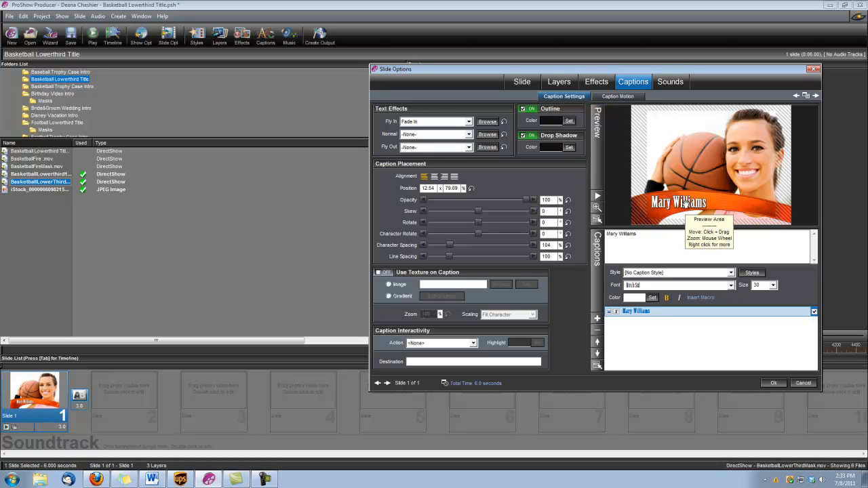
mouse_move(400, 114)
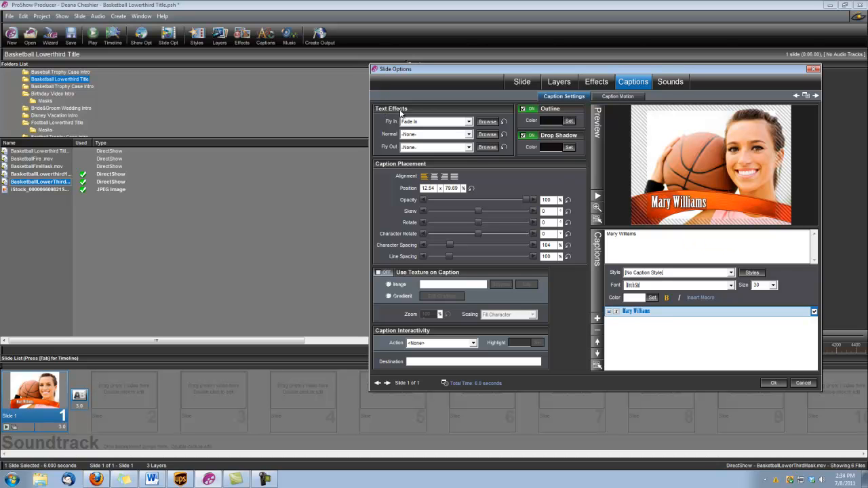
mouse_move(407, 129)
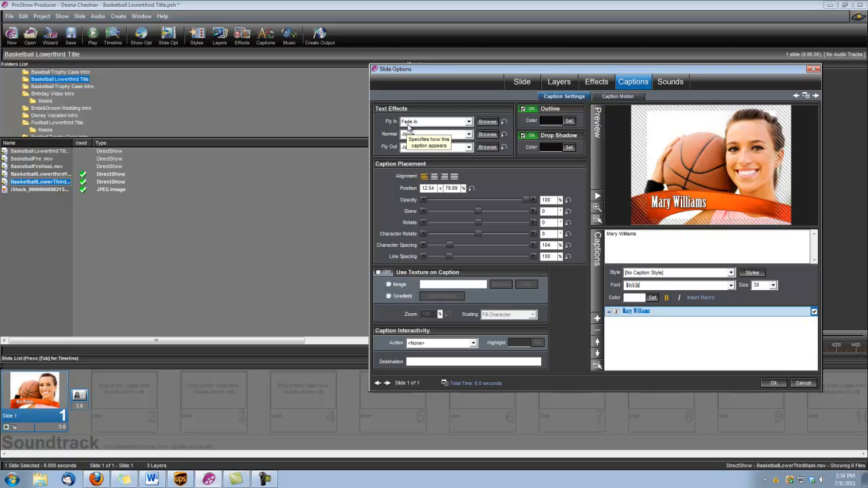
mouse_move(663, 209)
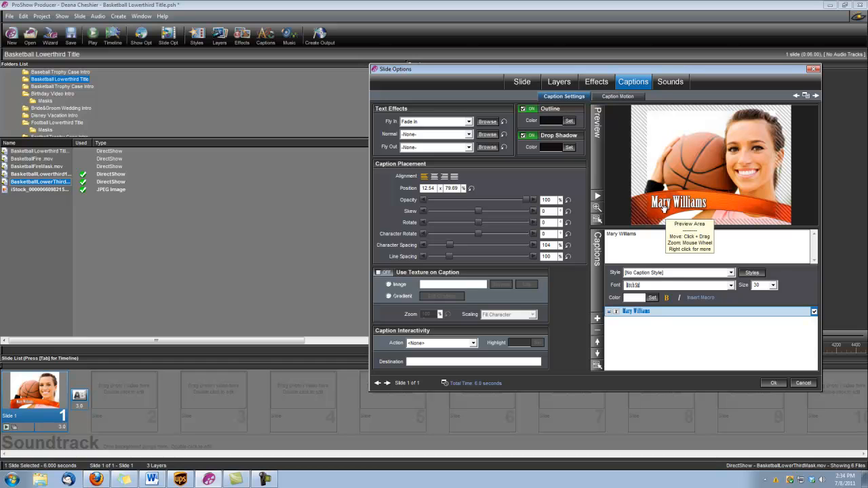
mouse_move(616, 96)
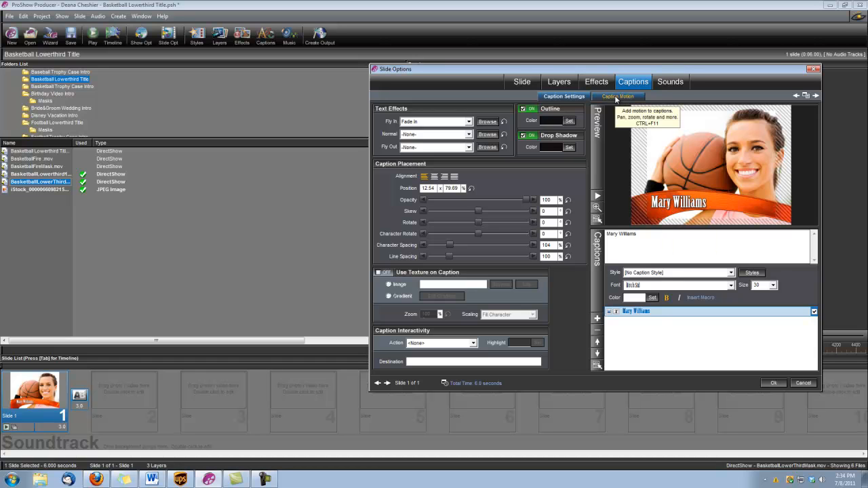
Give the caption's first motion keyframe a typed start time via Set Time for this Keyframe
left_click(619, 96)
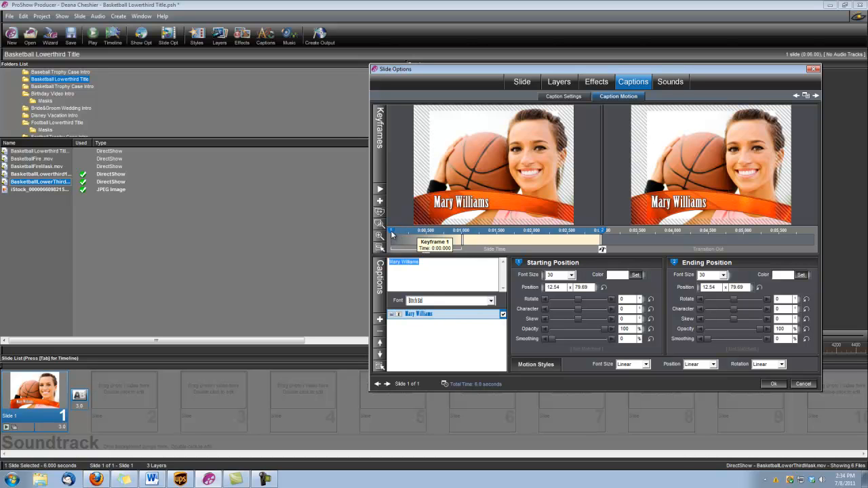
right_click(435, 241)
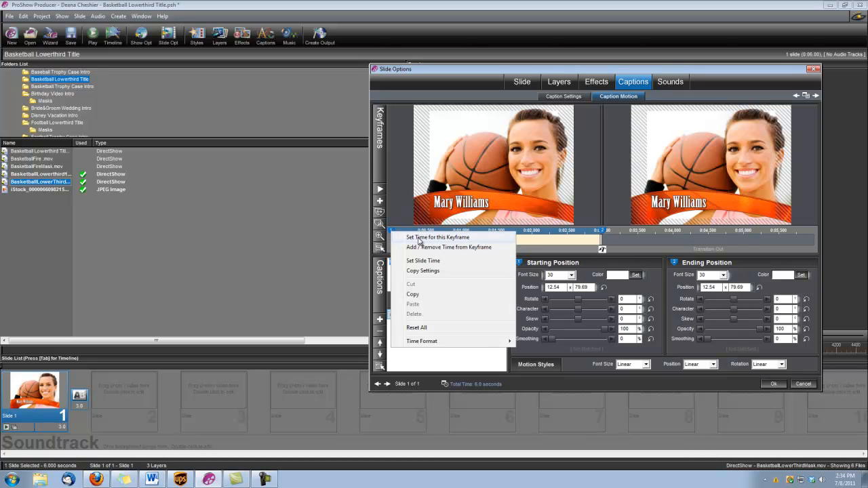
left_click(437, 236)
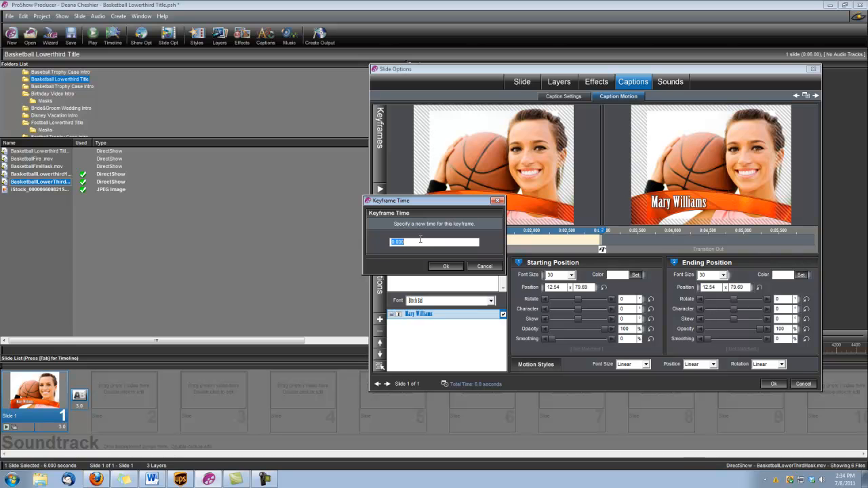
left_click(445, 266)
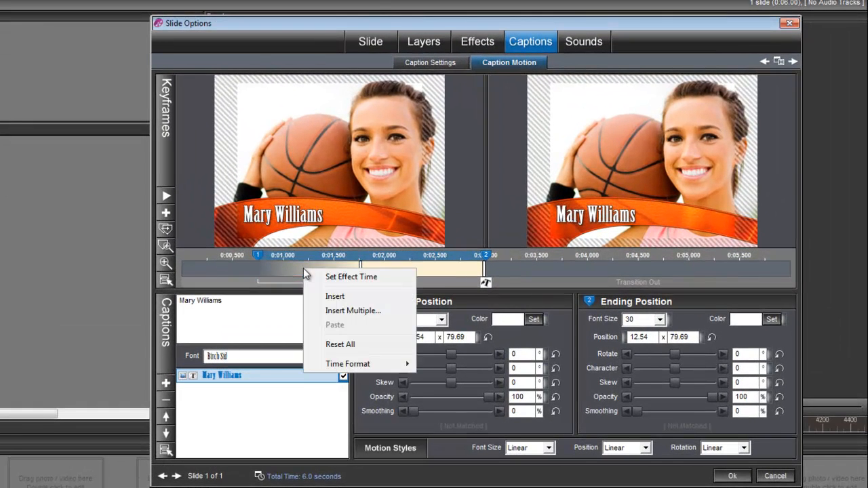
left_click(350, 276)
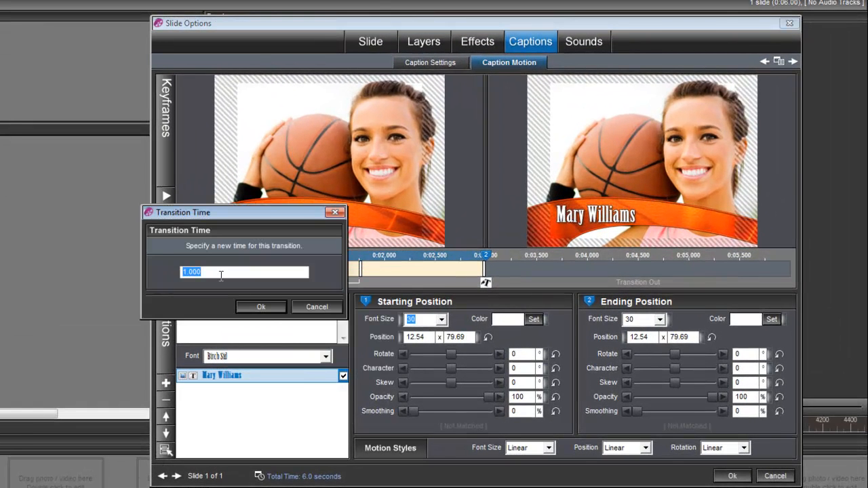
left_click(261, 306)
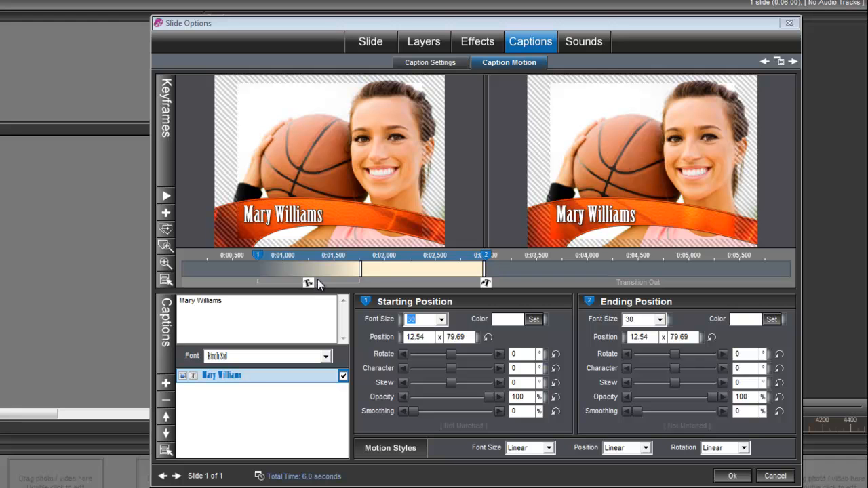
mouse_move(415, 379)
type("50")
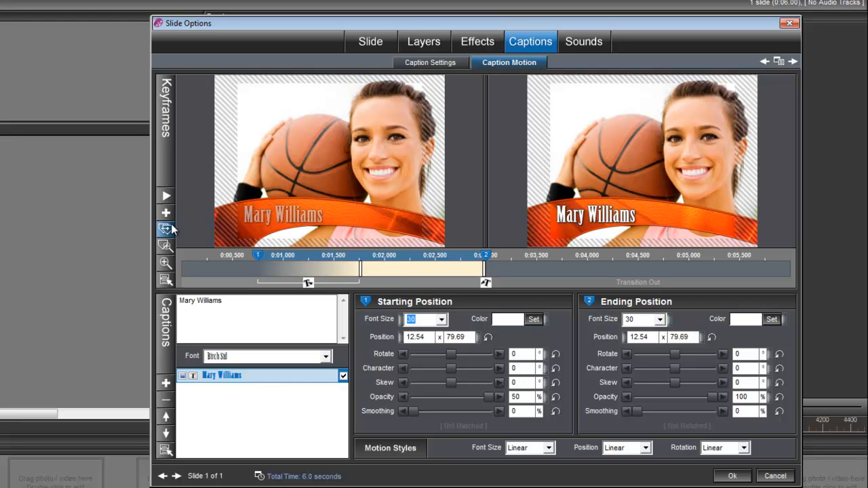
mouse_move(441, 220)
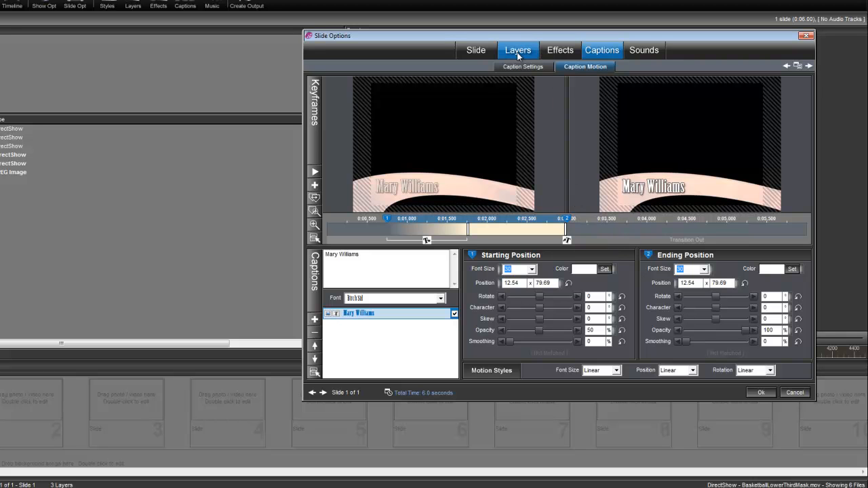
Add the BasketballFire video as a new top layer on the slide
left_click(518, 49)
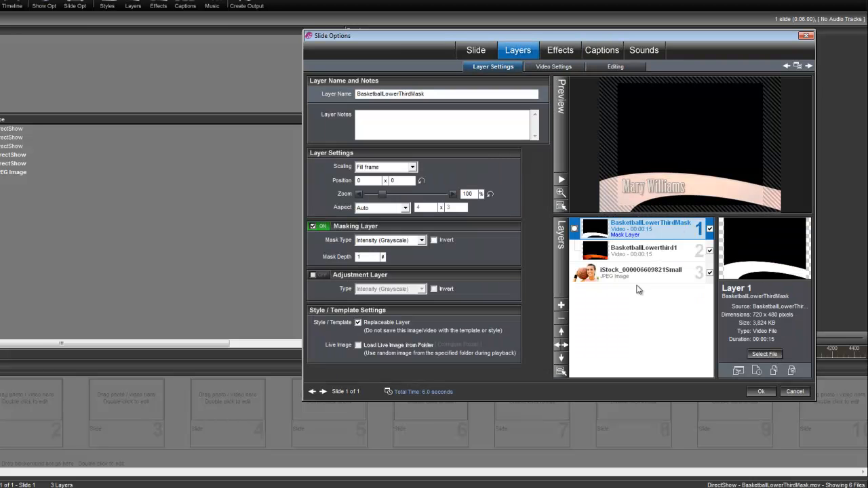
left_click(766, 352)
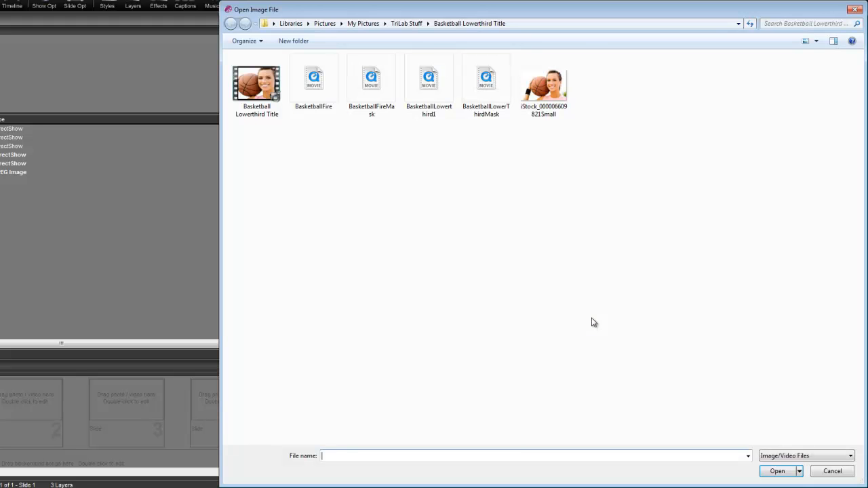
left_click(313, 76)
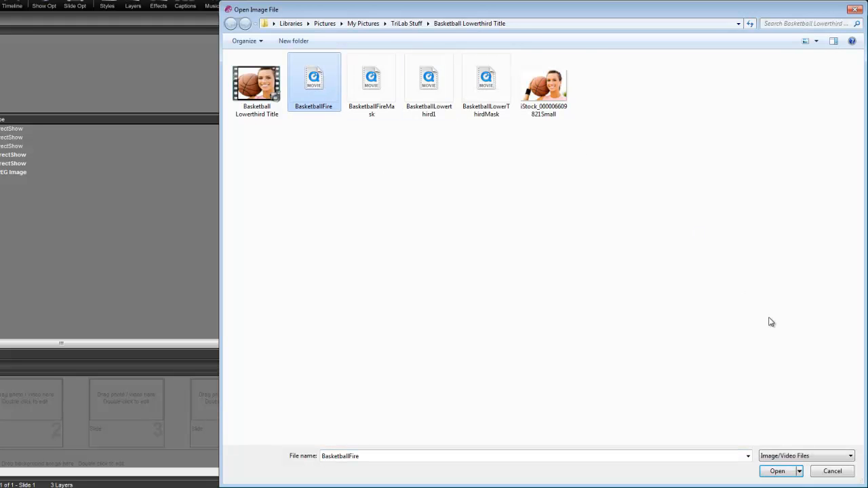
left_click(777, 471)
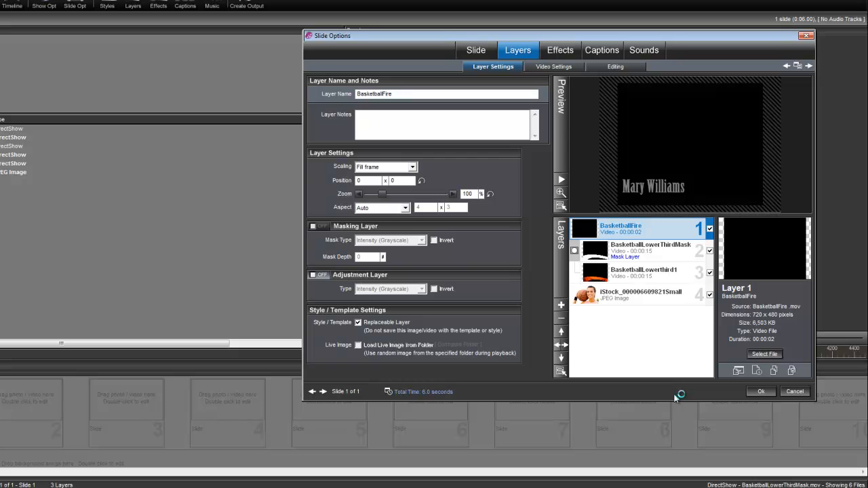
mouse_move(659, 347)
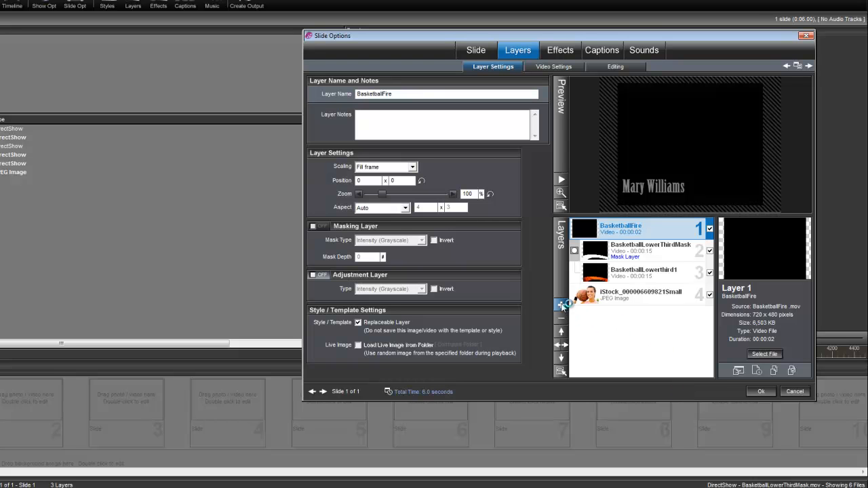
Add the BasketballFireMask video as a masking layer above the fire video
left_click(561, 304)
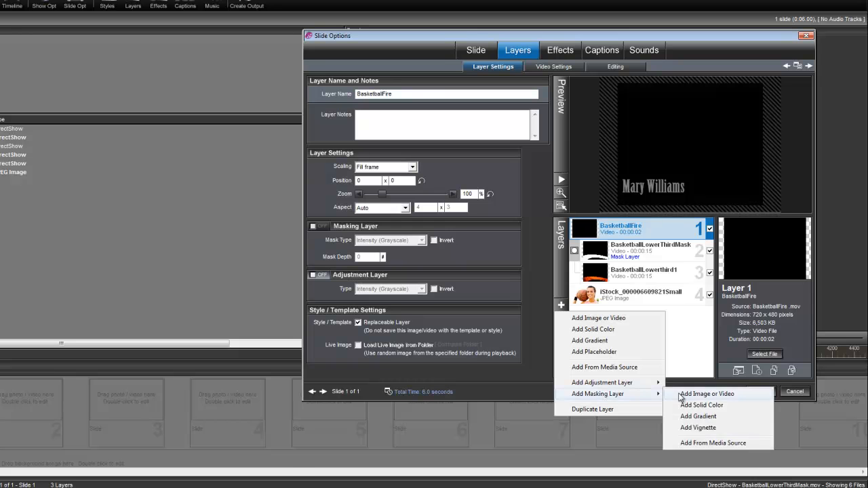
left_click(707, 394)
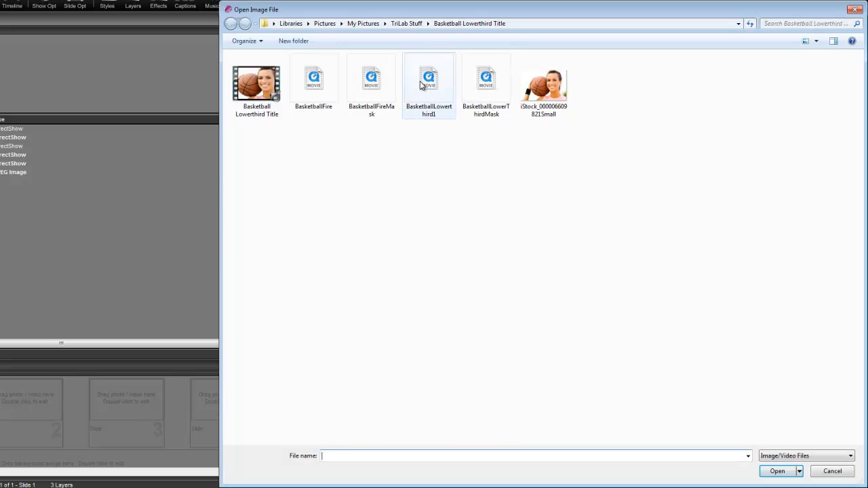
left_click(372, 80)
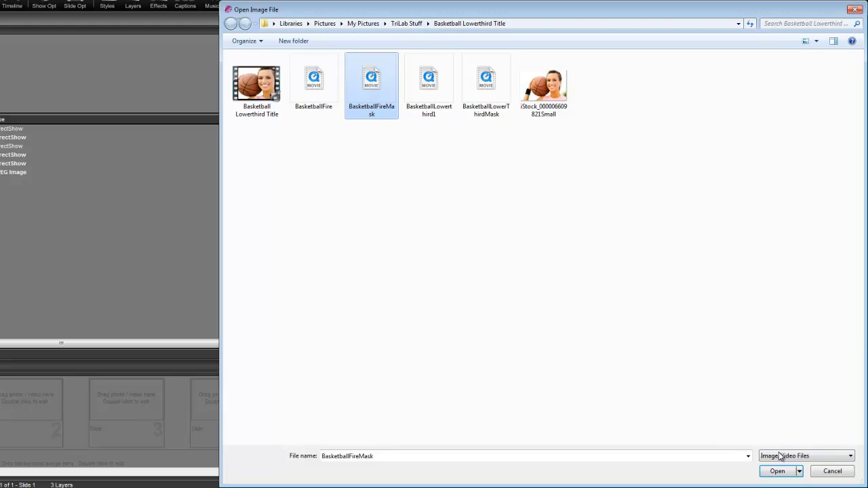
left_click(777, 472)
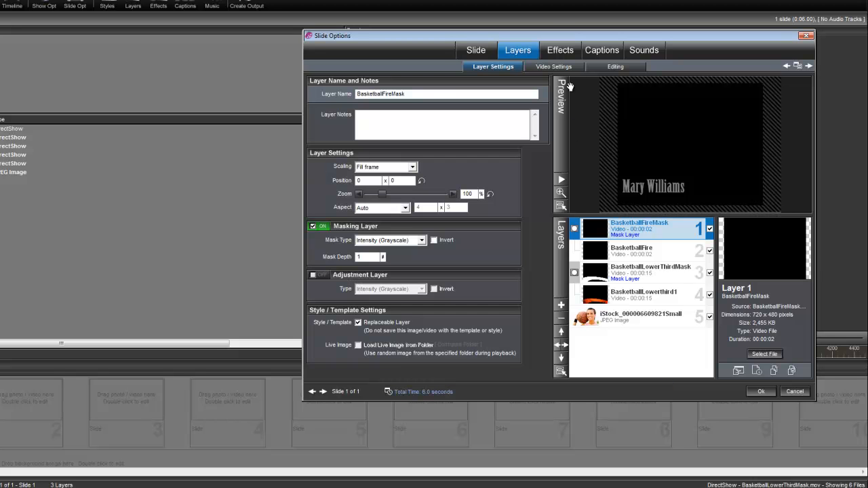
Set Starting Position Pan Y to 12 for both the fire mask and fire layers, then apply
left_click(561, 49)
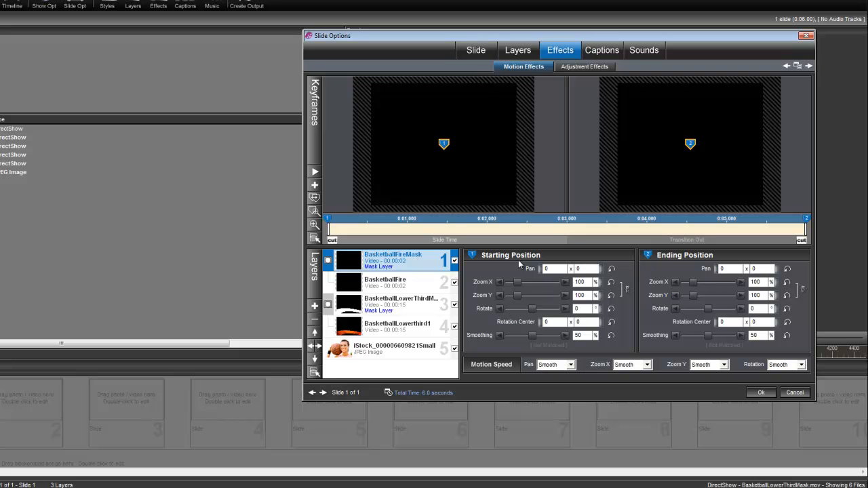
mouse_move(410, 263)
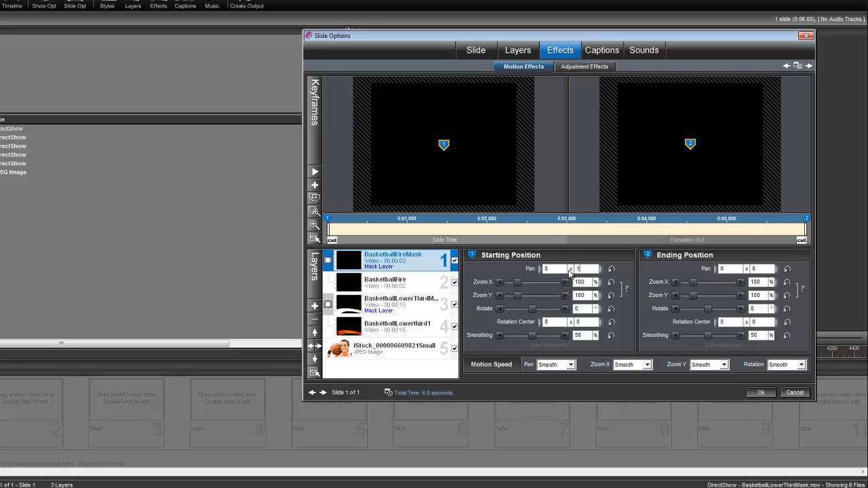
type("12")
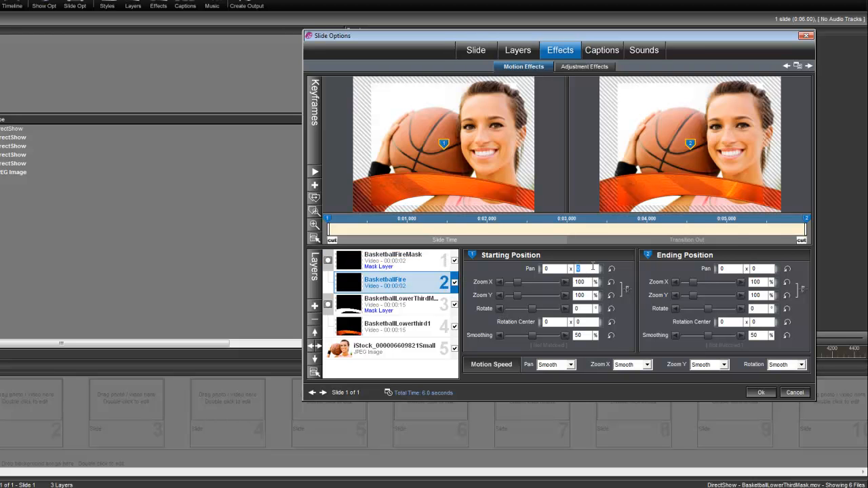
type("12")
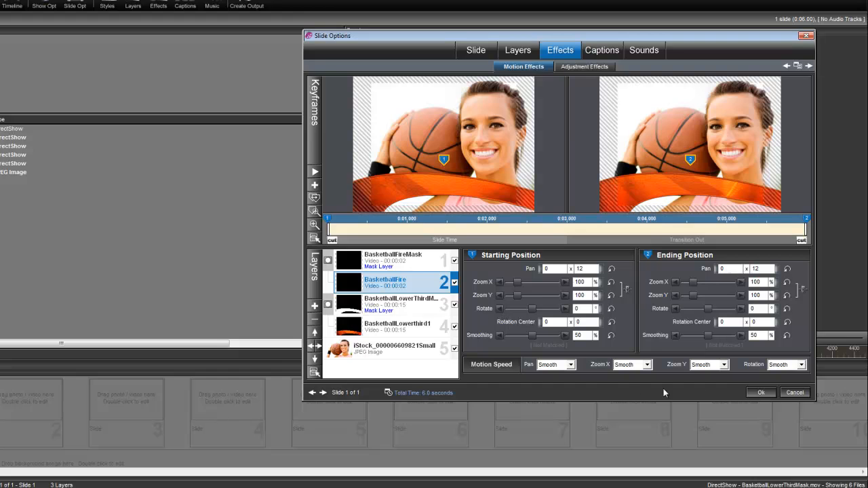
left_click(761, 392)
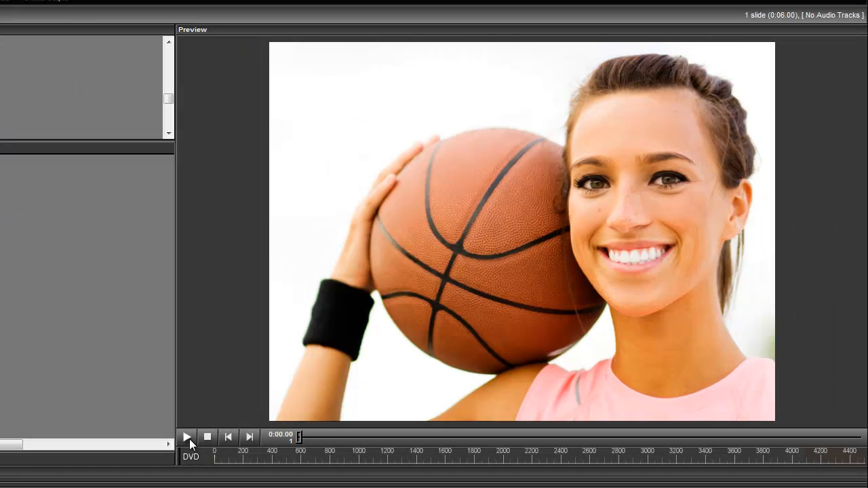
left_click(188, 437)
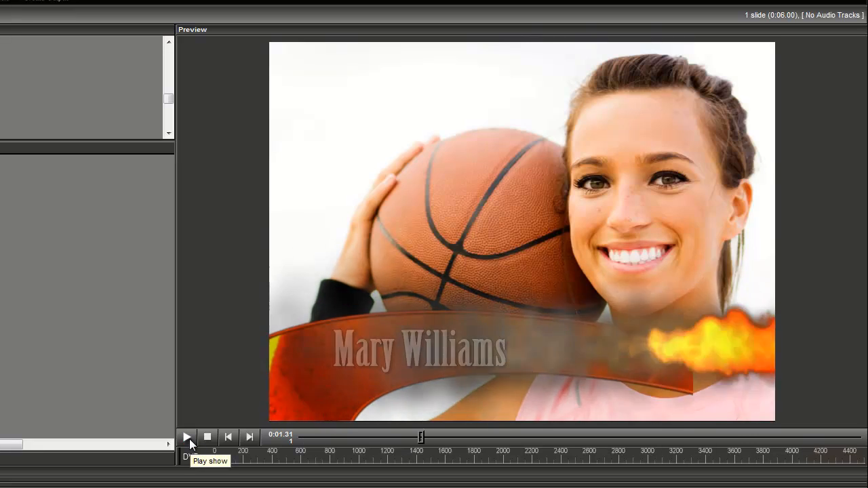
left_click(188, 437)
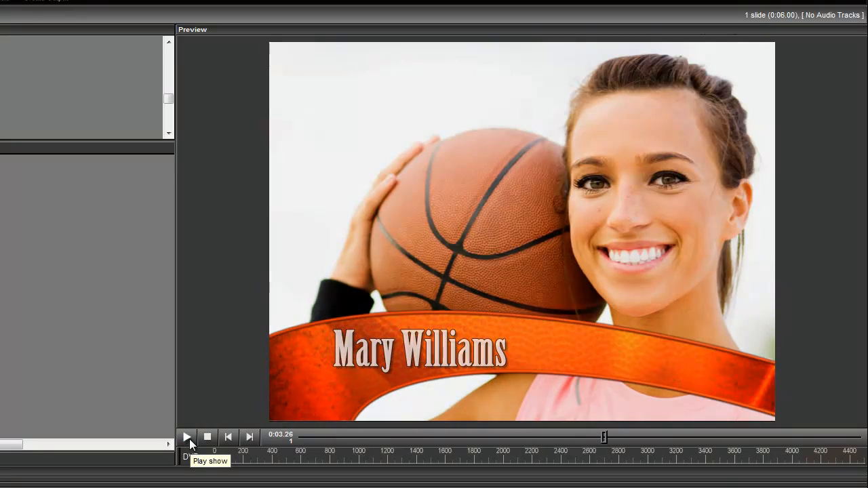